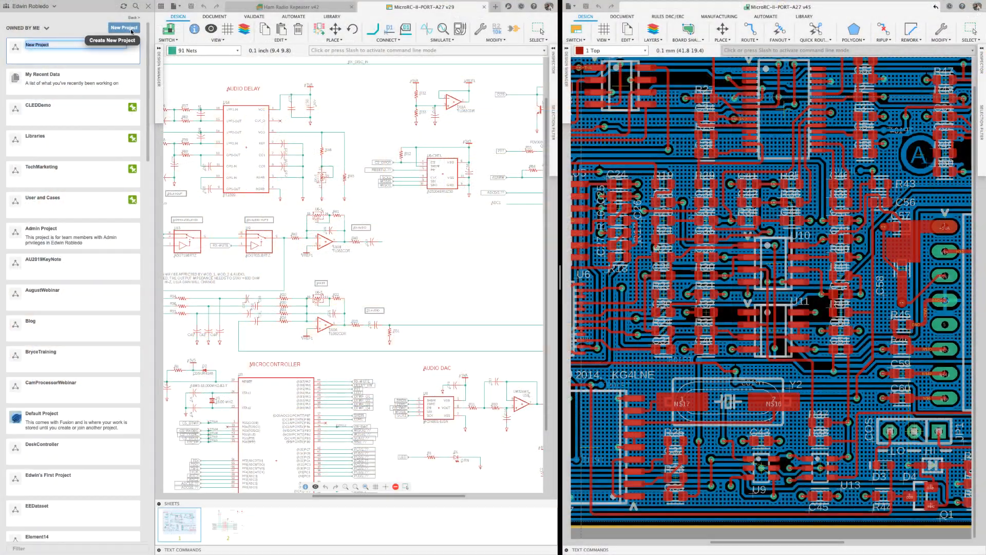
Name the new project Library2020 and add 3DModels and Specification Sheets folders to it
{"action": "type", "text": "Library2020"}
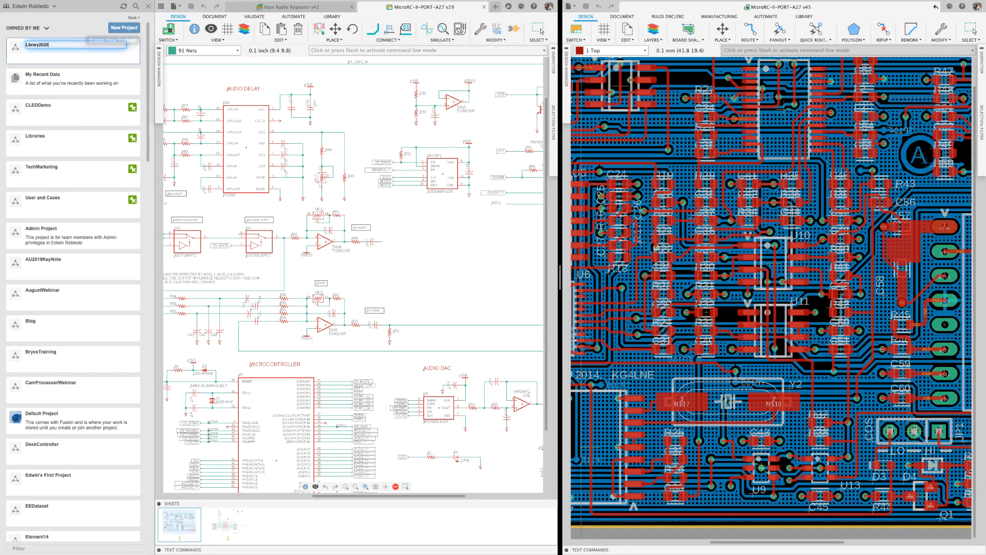
{"action": "scroll", "scroll_direction": "down", "scroll_amount": 3}
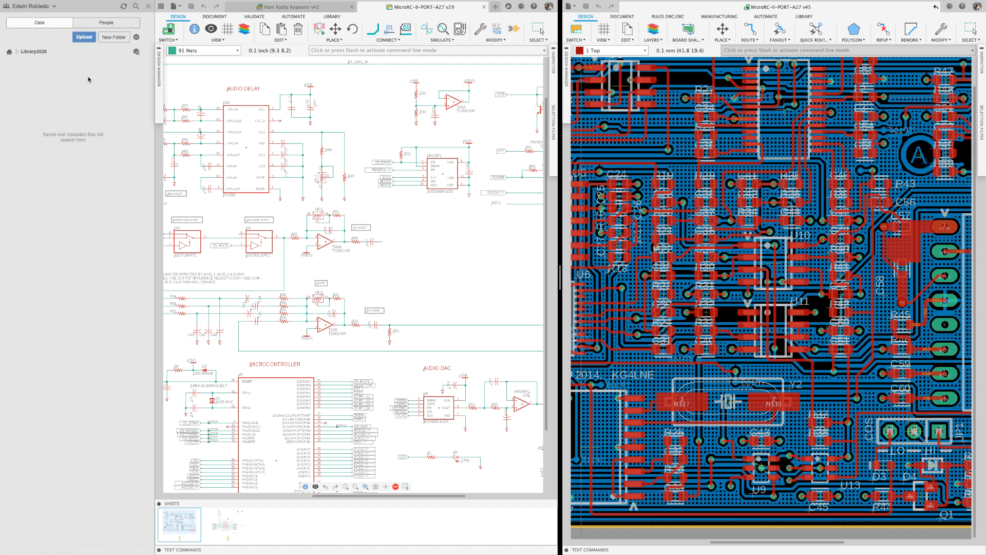
{"action": "left_click", "coordinate": [114, 37]}
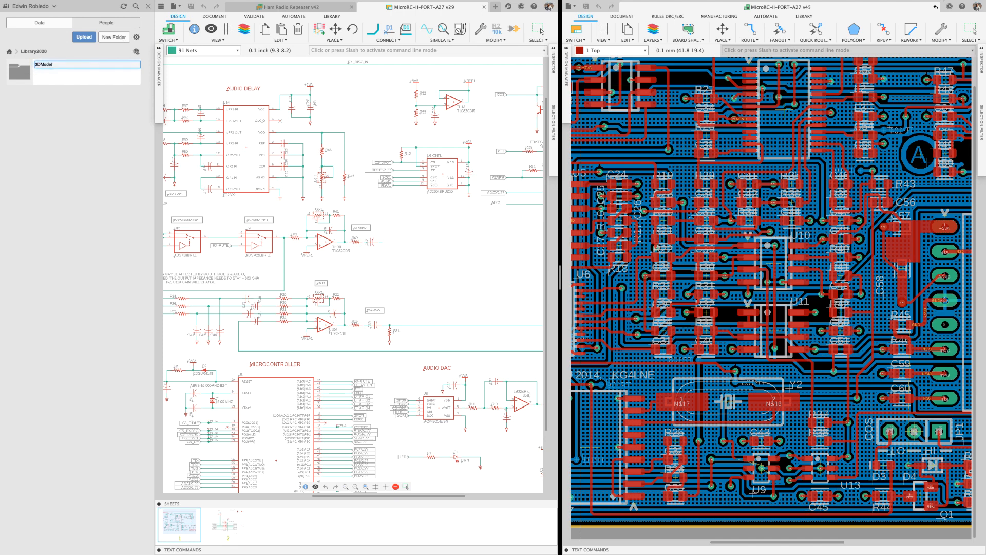
{"action": "left_click", "coordinate": [113, 37]}
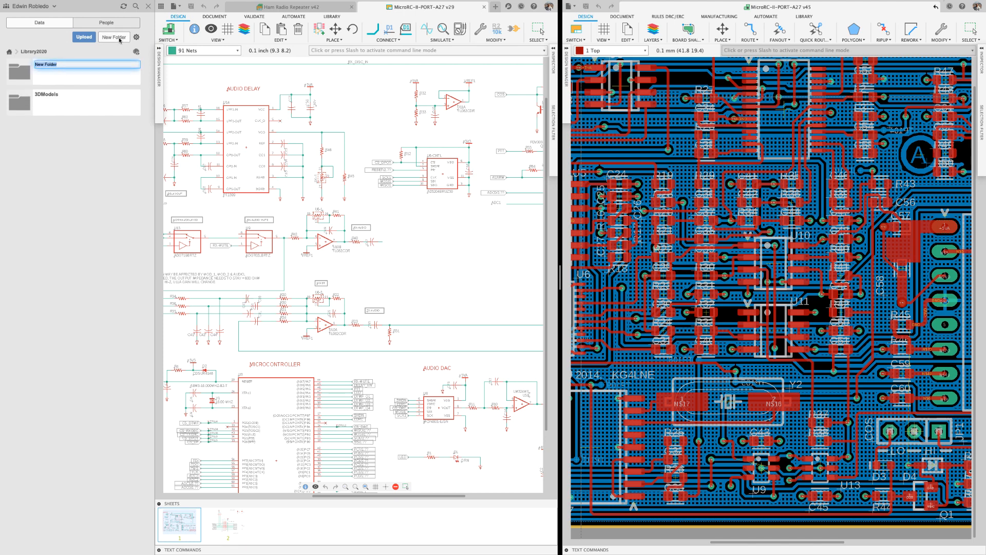
{"action": "type", "text": "Specification Sheets"}
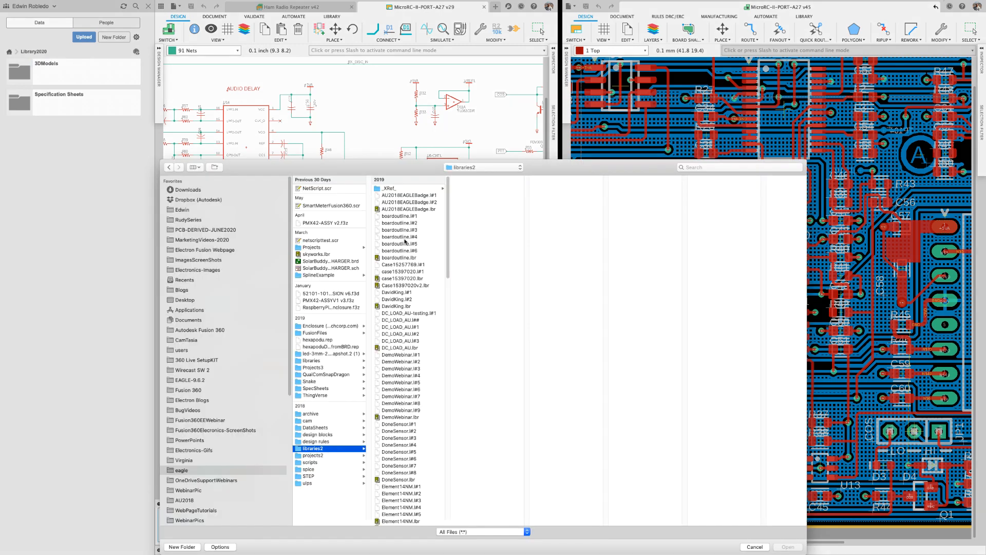
Upload the AU2018EAGLEBadge.lbr library file into the Library2020 project
{"action": "left_click", "coordinate": [408, 209]}
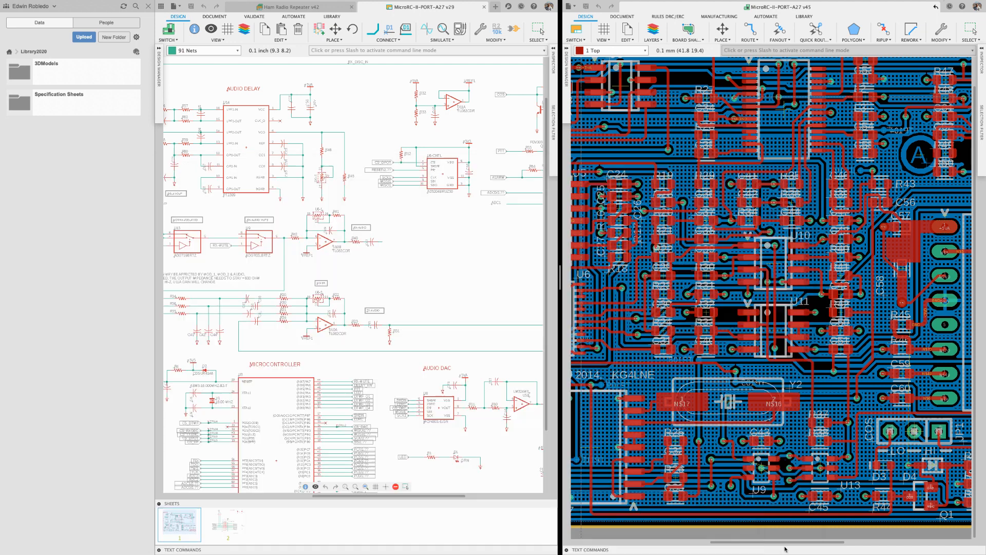
{"action": "left_click", "coordinate": [83, 37]}
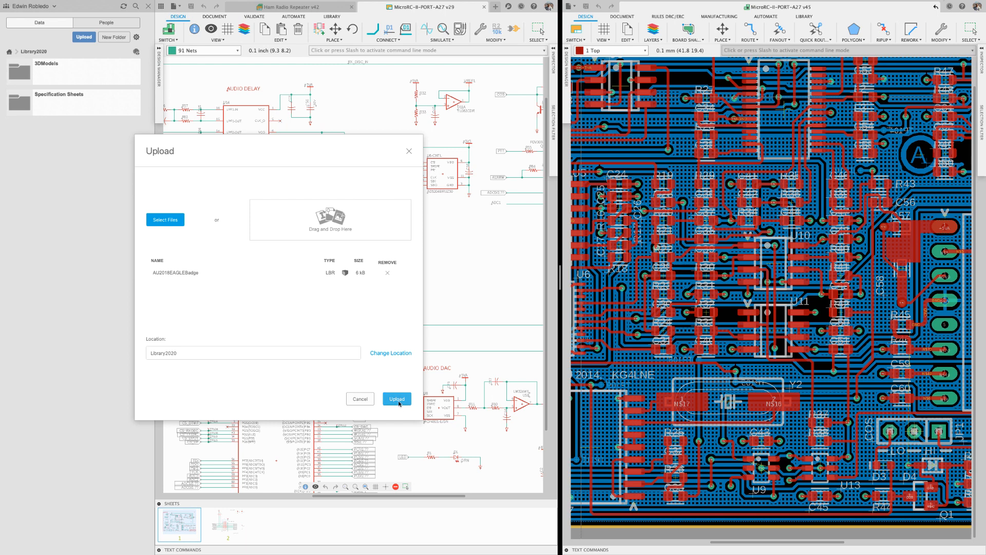
{"action": "left_click", "coordinate": [396, 398]}
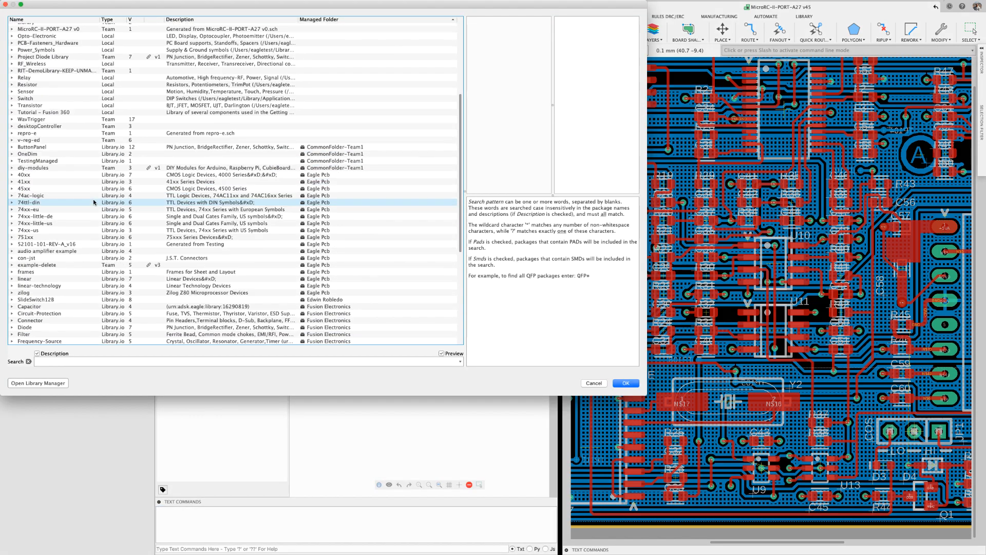
Expand the Opto-Electronic library in the Add part browser to reveal its LED parts
{"action": "scroll", "scroll_direction": "down", "scroll_amount": 3}
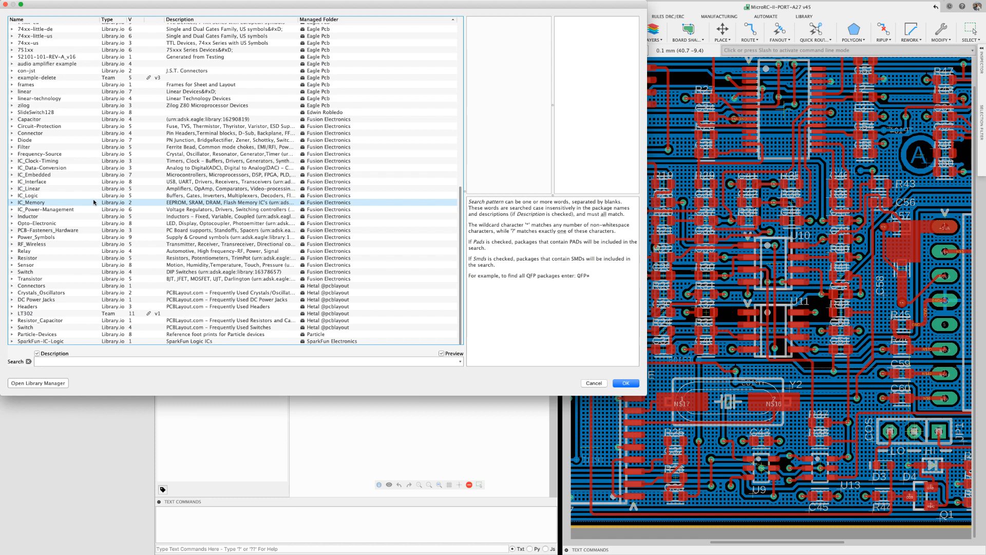
{"action": "left_click", "coordinate": [37, 223]}
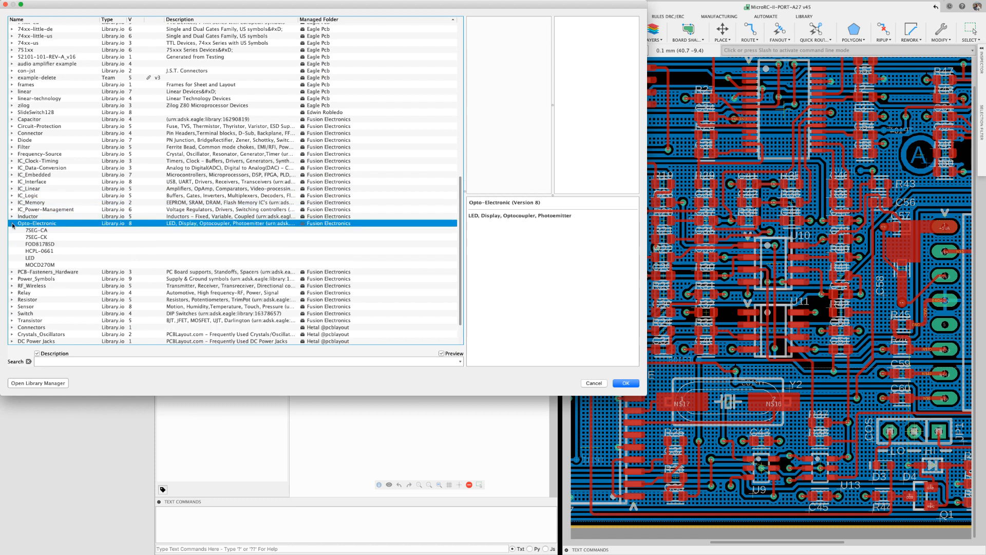
{"action": "left_click", "coordinate": [624, 382]}
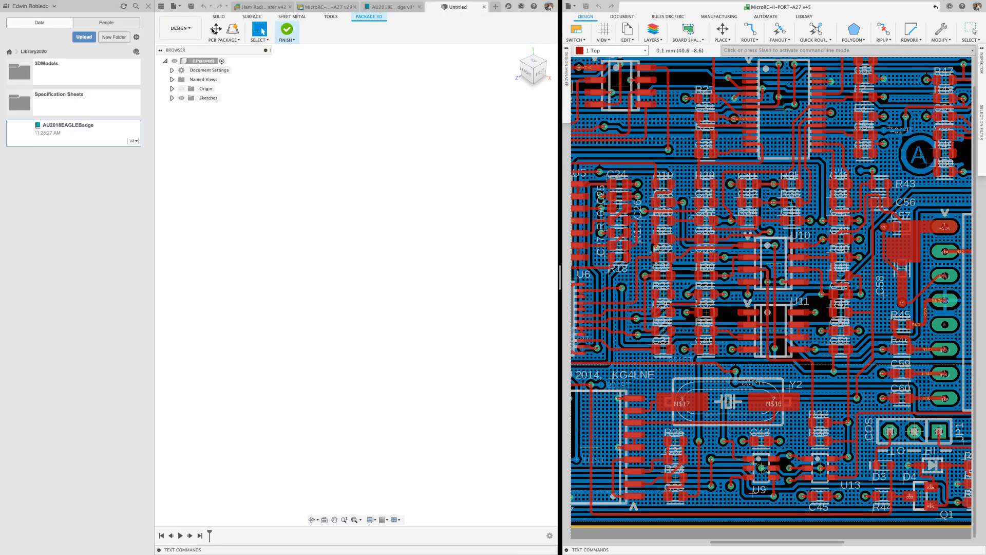
Generate chip LED package LEDC1507X80N with a Rectangle with Domed Top lens and add it to the library
{"action": "left_click", "coordinate": [224, 30]}
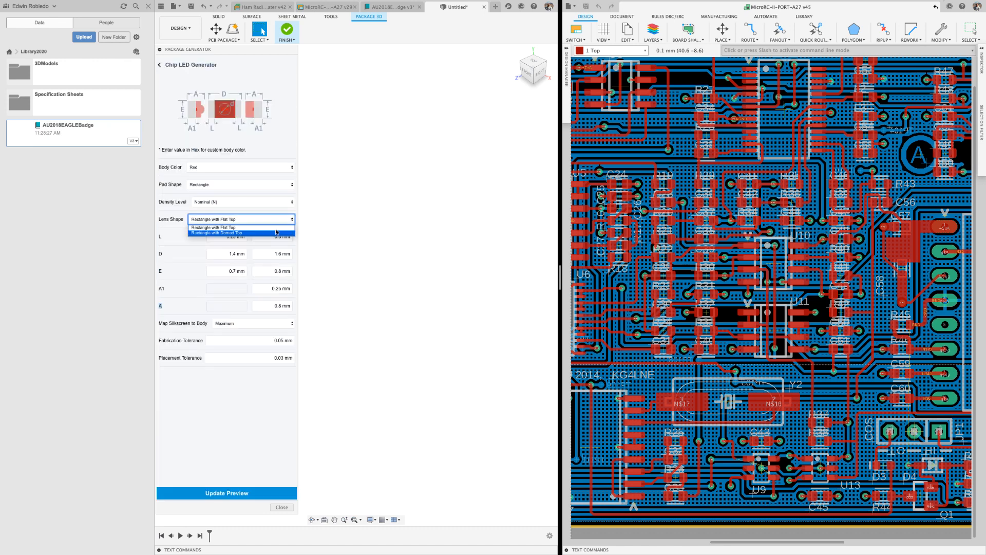
{"action": "left_click", "coordinate": [240, 233]}
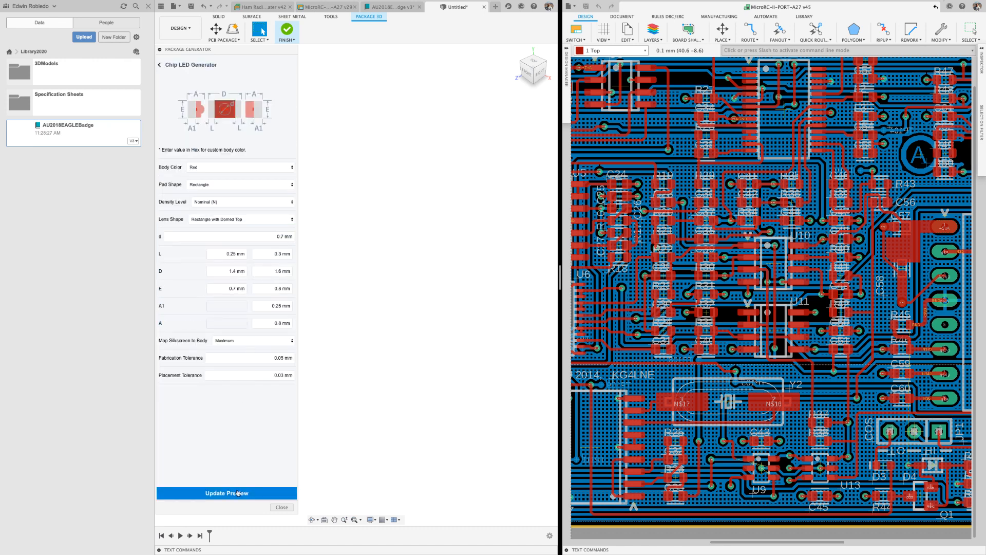
{"action": "left_click", "coordinate": [226, 492]}
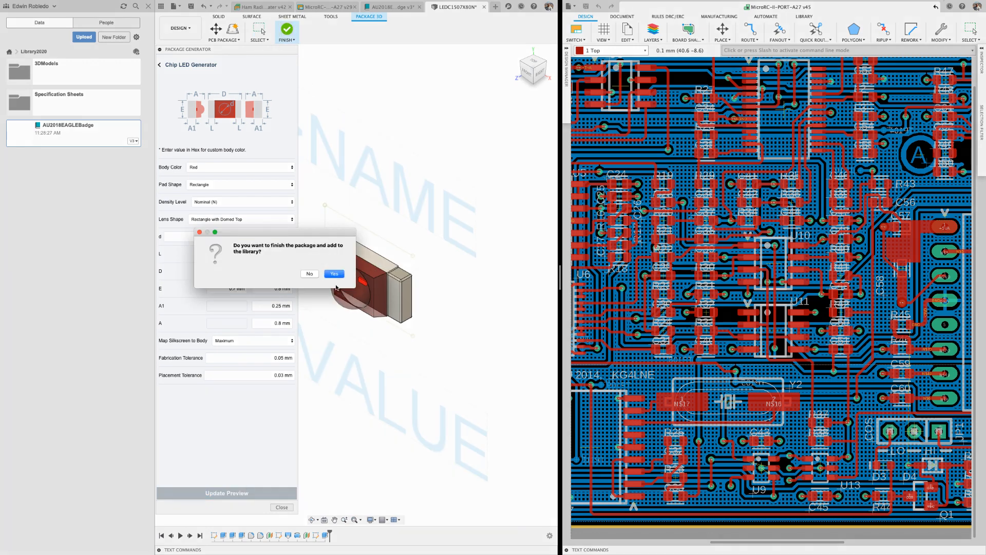
{"action": "left_click", "coordinate": [333, 273]}
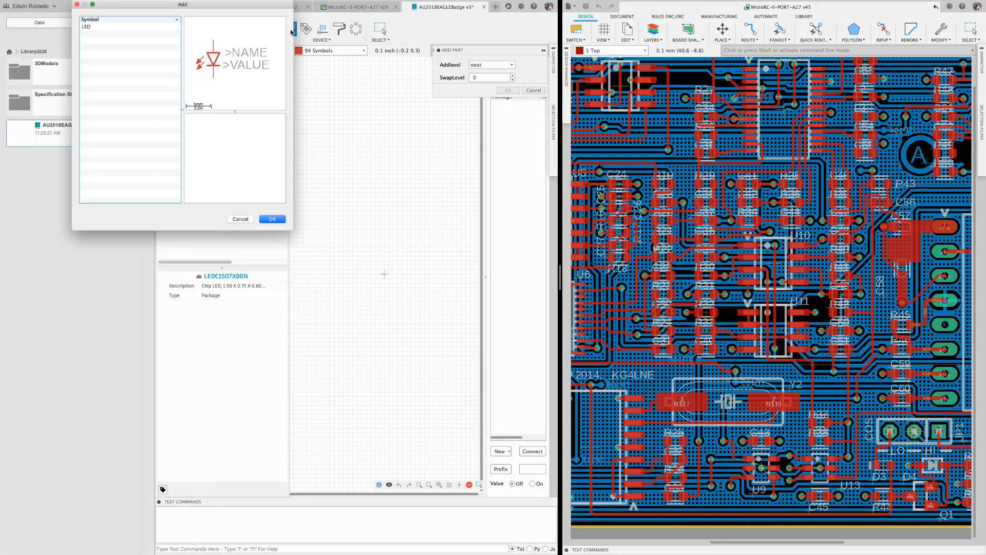
Build the LED device with package LEDC1507X80N, connect G$1.A to pad 1 and G$1.C to pad 2, and save version 4
{"action": "left_click", "coordinate": [271, 217]}
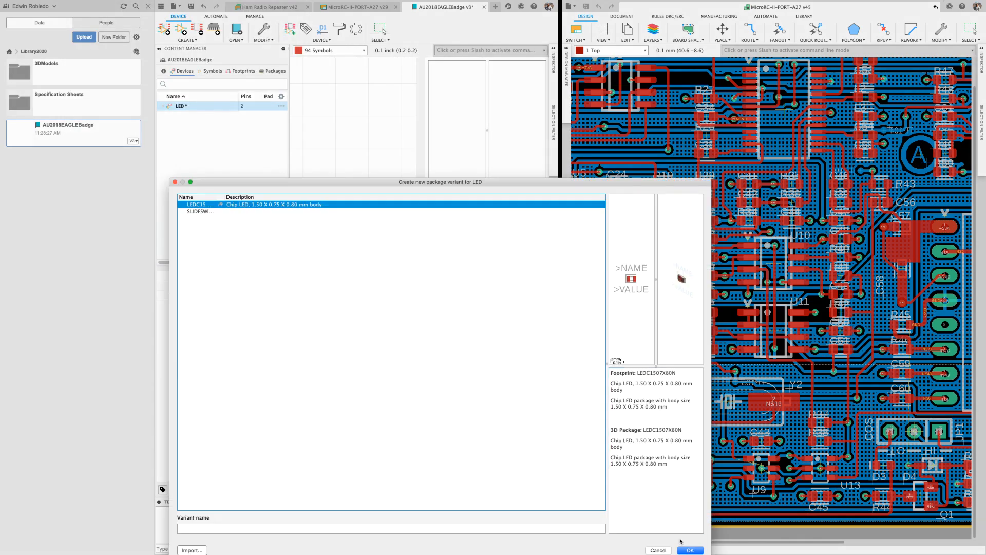
{"action": "left_click", "coordinate": [690, 549]}
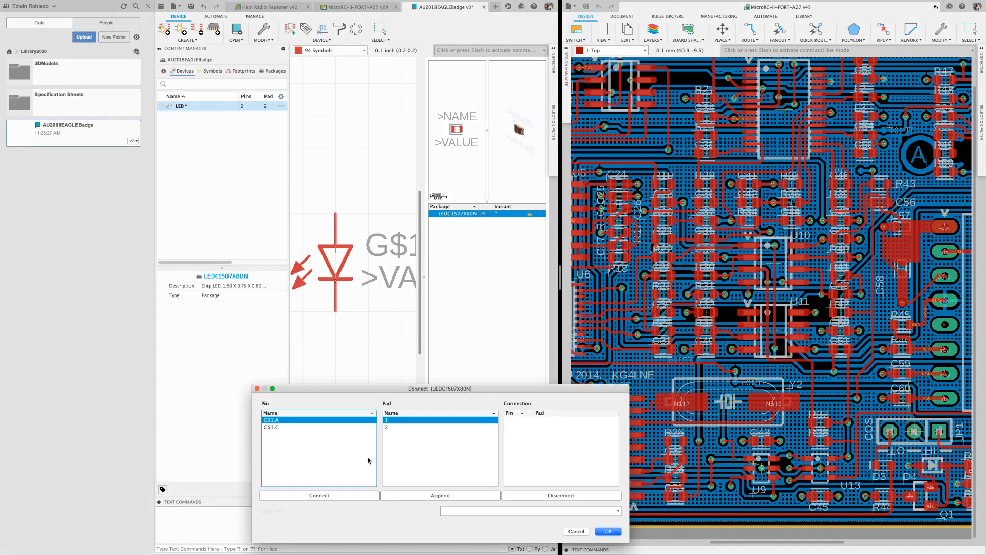
{"action": "left_click", "coordinate": [318, 495]}
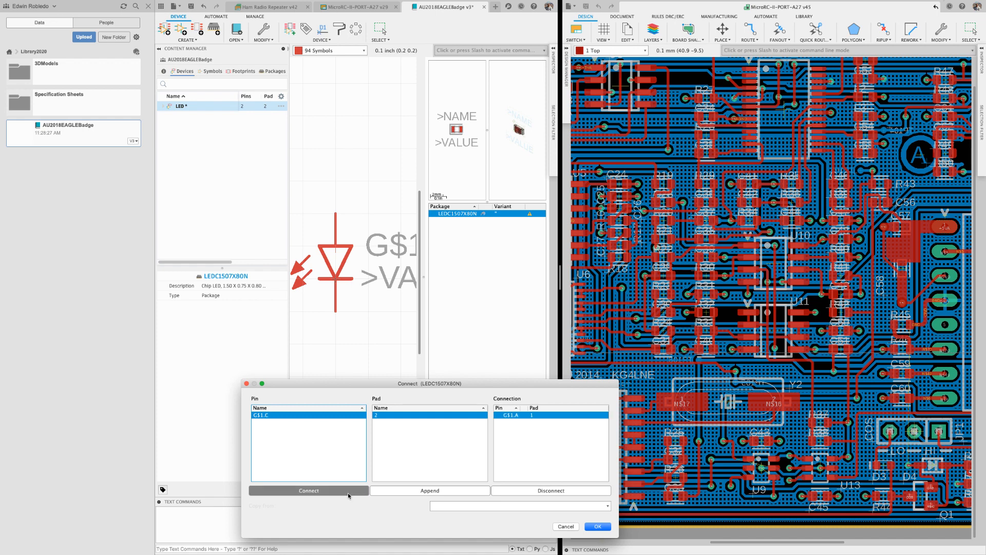
{"action": "left_click", "coordinate": [595, 526]}
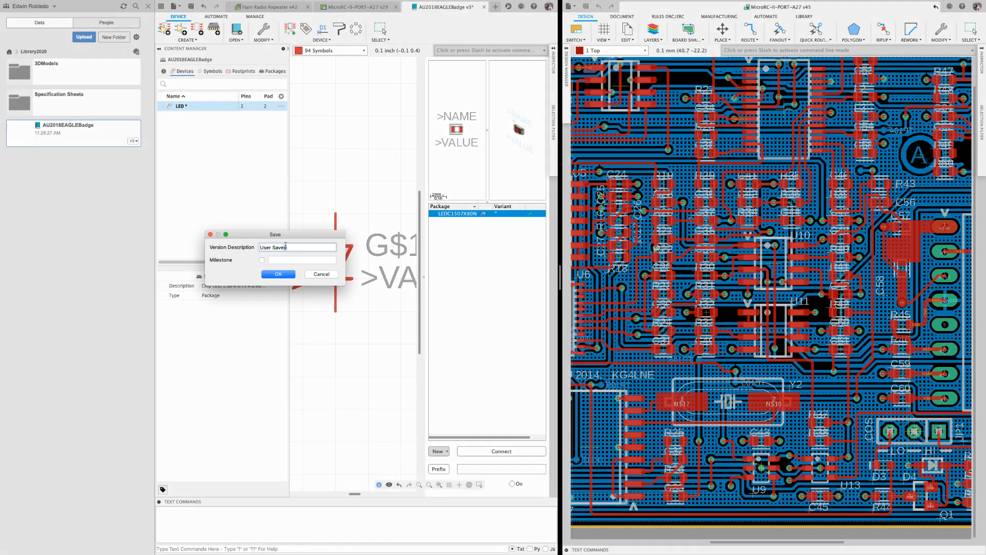
{"action": "left_click", "coordinate": [278, 273]}
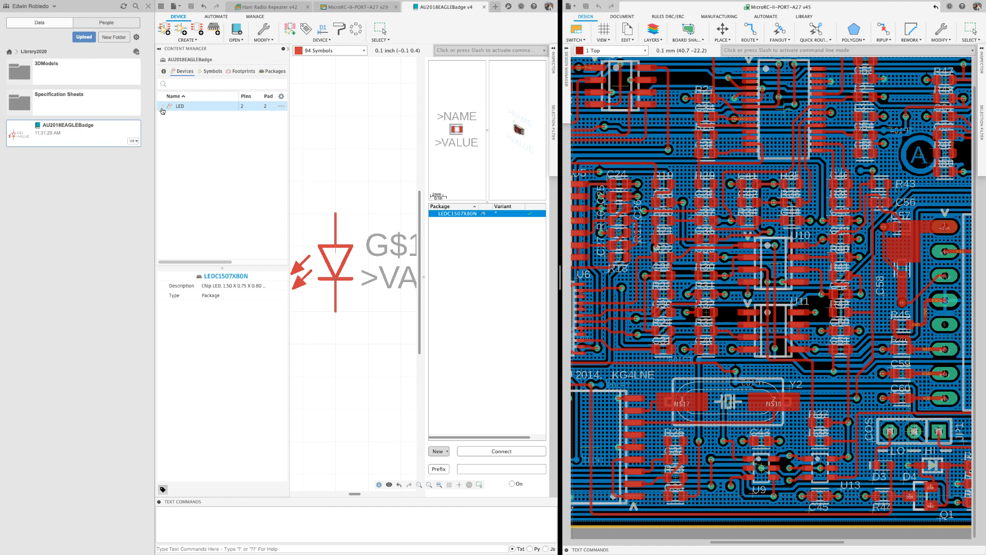
{"action": "left_click", "coordinate": [107, 22]}
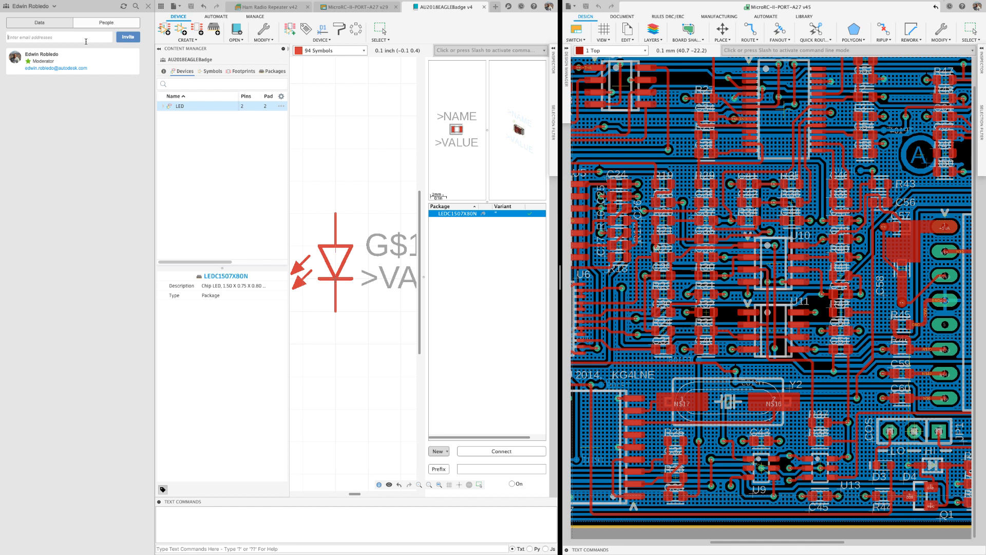
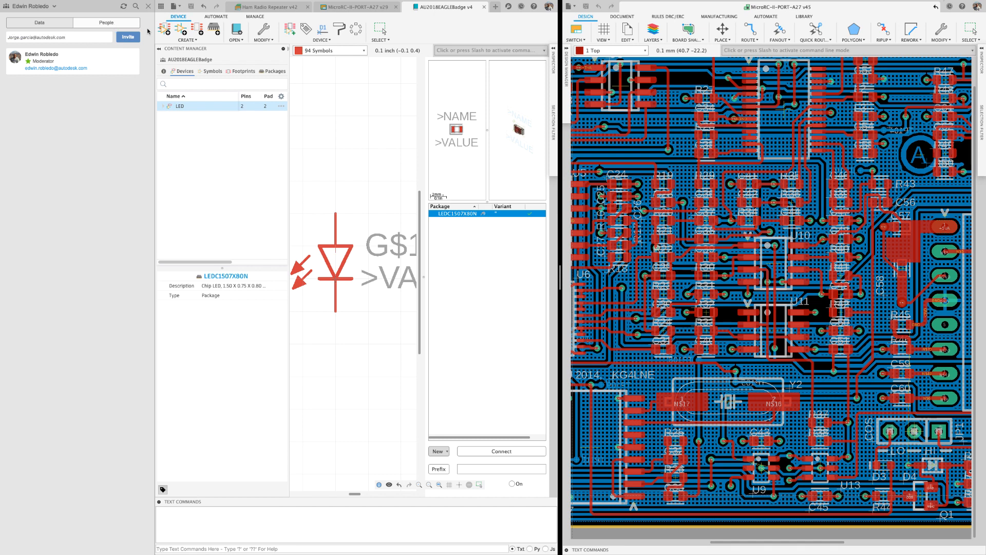
{"action": "left_click", "coordinate": [127, 37]}
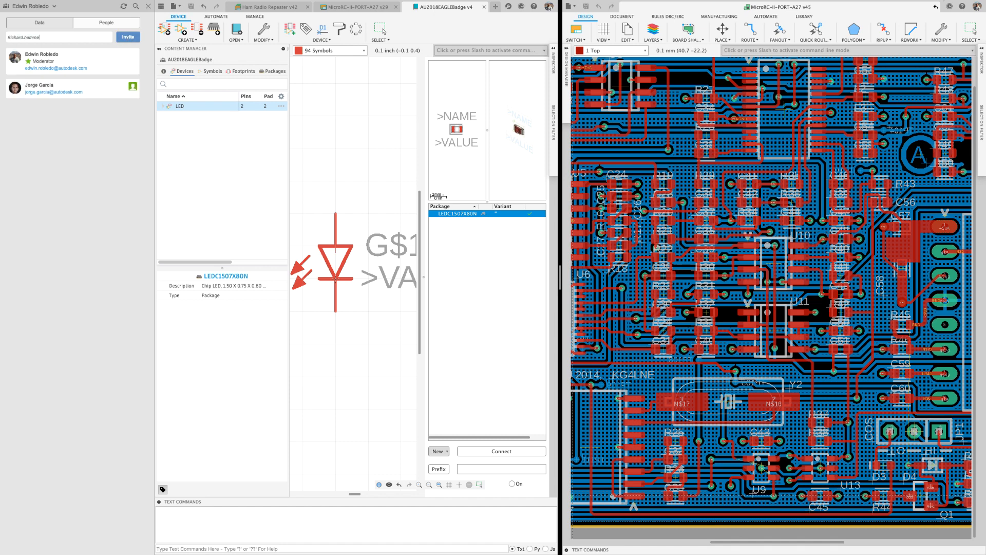
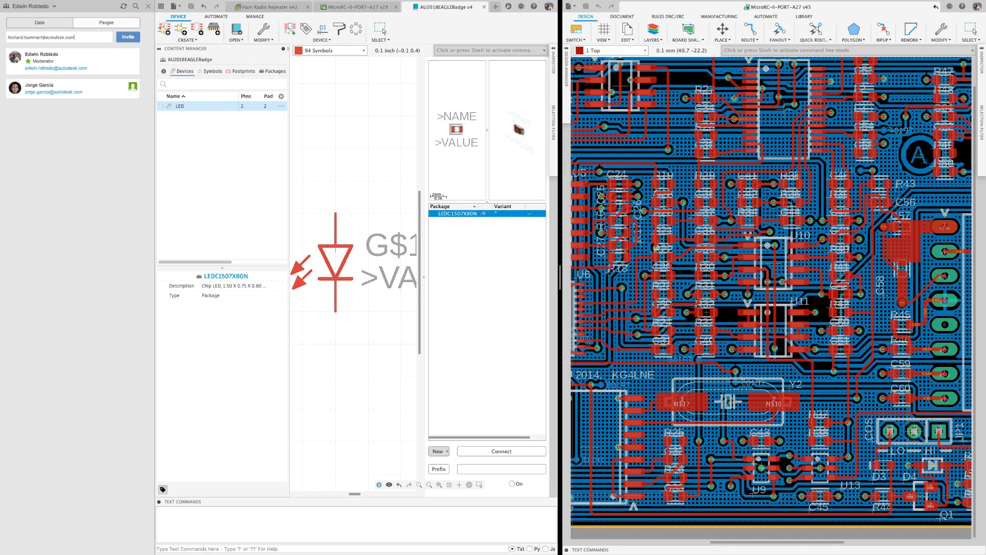
{"action": "left_click", "coordinate": [128, 37]}
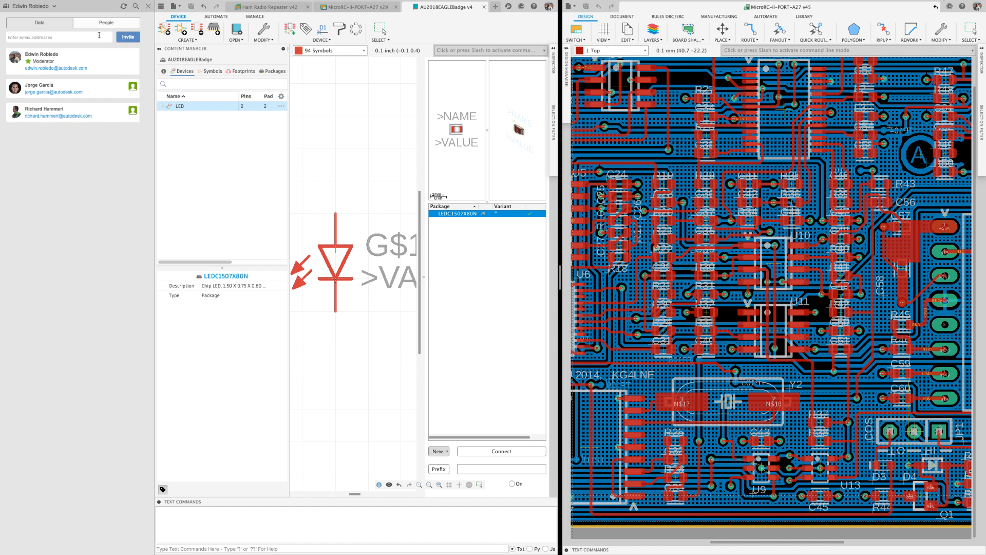
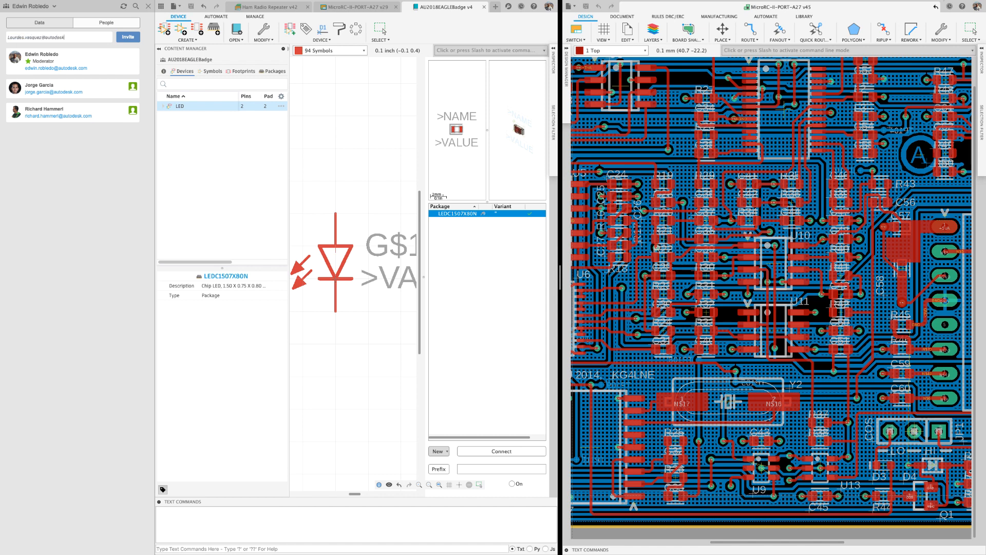
Invite Lourdes as a third member, then view the four-member project on the web
{"action": "left_click", "coordinate": [127, 37]}
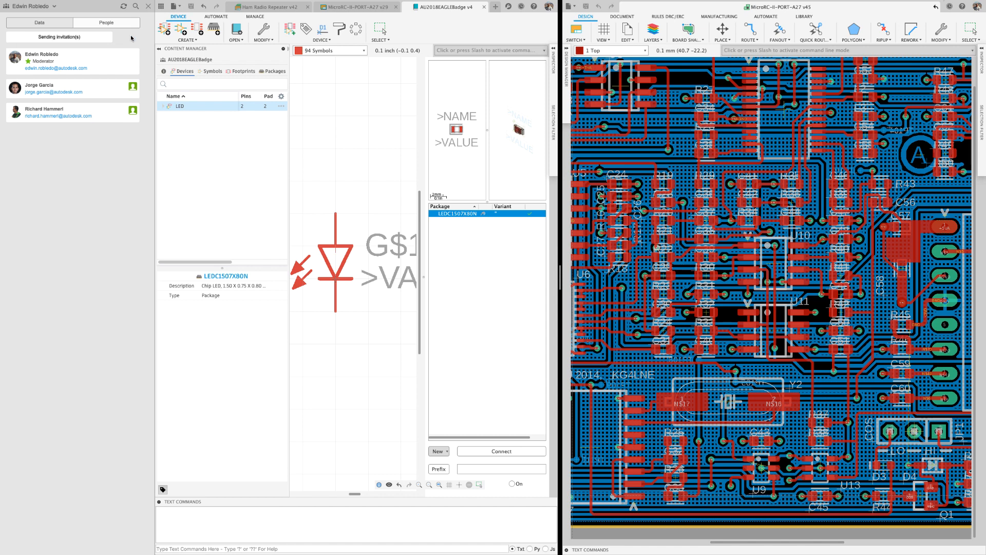
{"action": "left_click", "coordinate": [128, 37]}
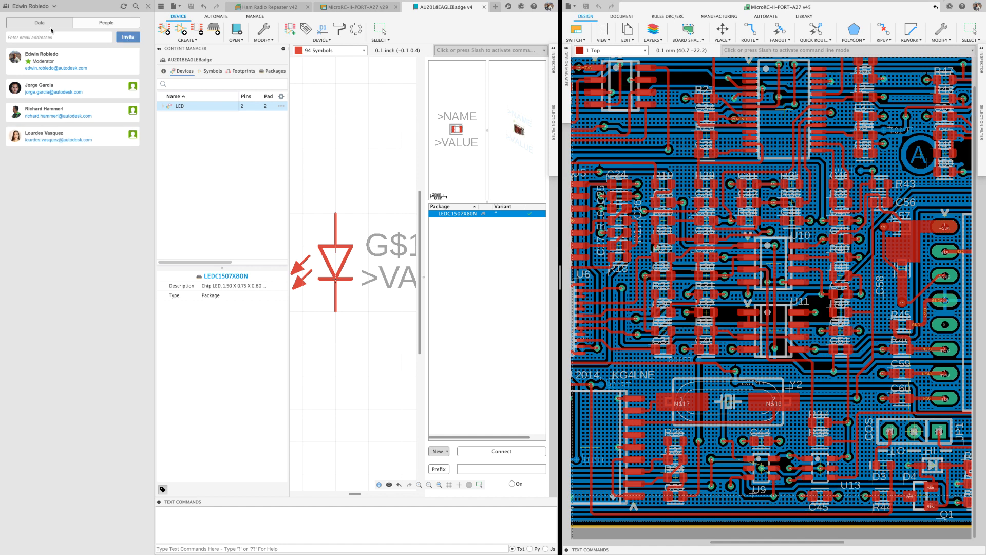
{"action": "left_click", "coordinate": [39, 21]}
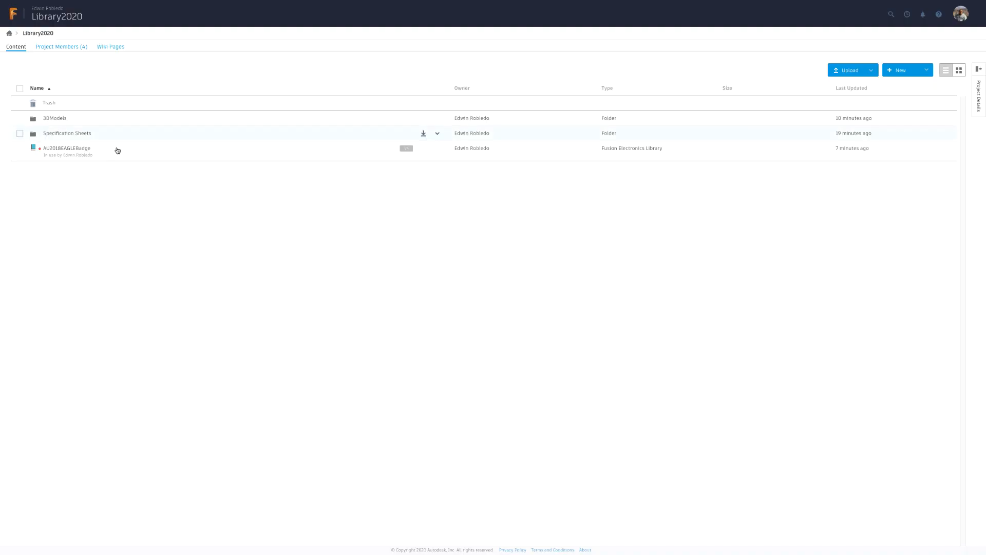
{"action": "left_click", "coordinate": [61, 46]}
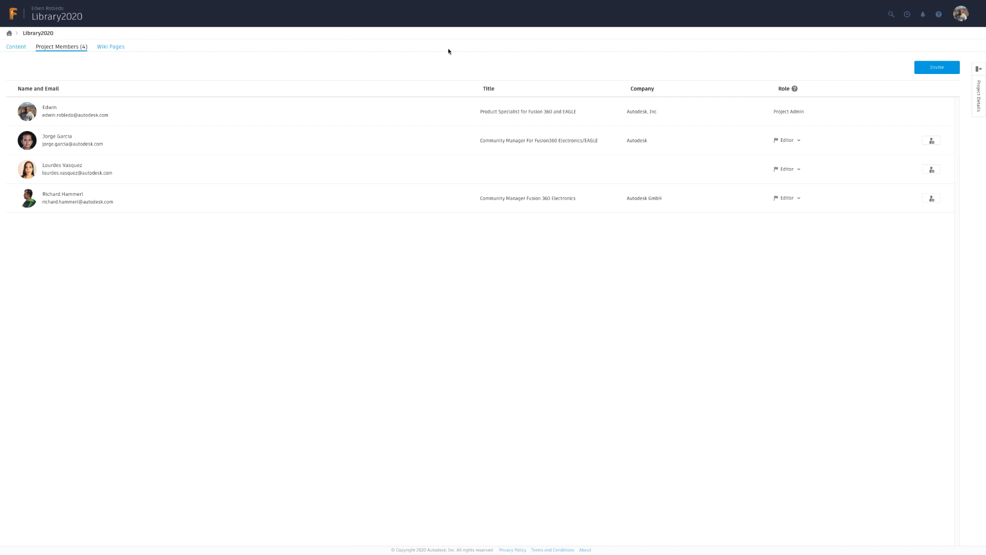
{"action": "mouse_move", "coordinate": [799, 143]}
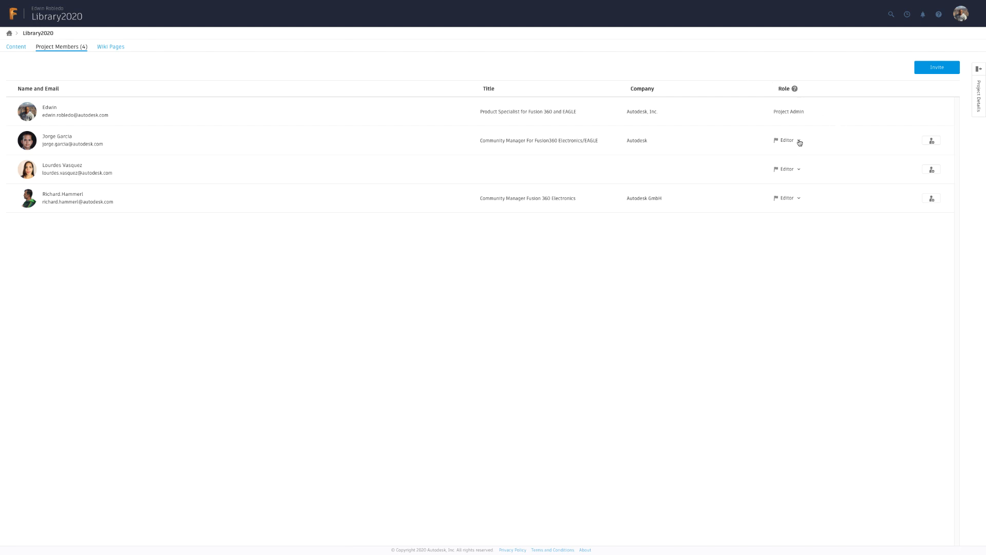
{"action": "mouse_move", "coordinate": [800, 169]}
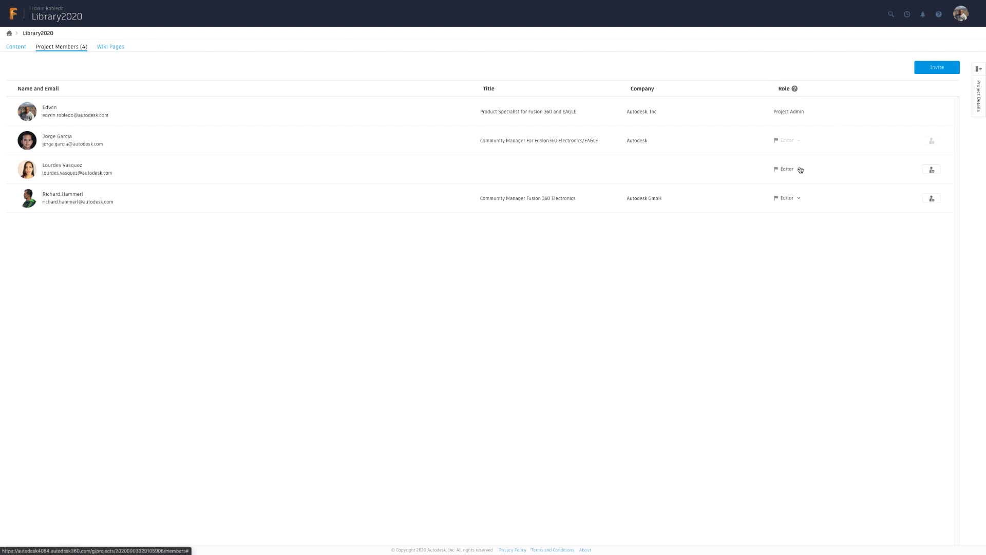
{"action": "left_click", "coordinate": [786, 197]}
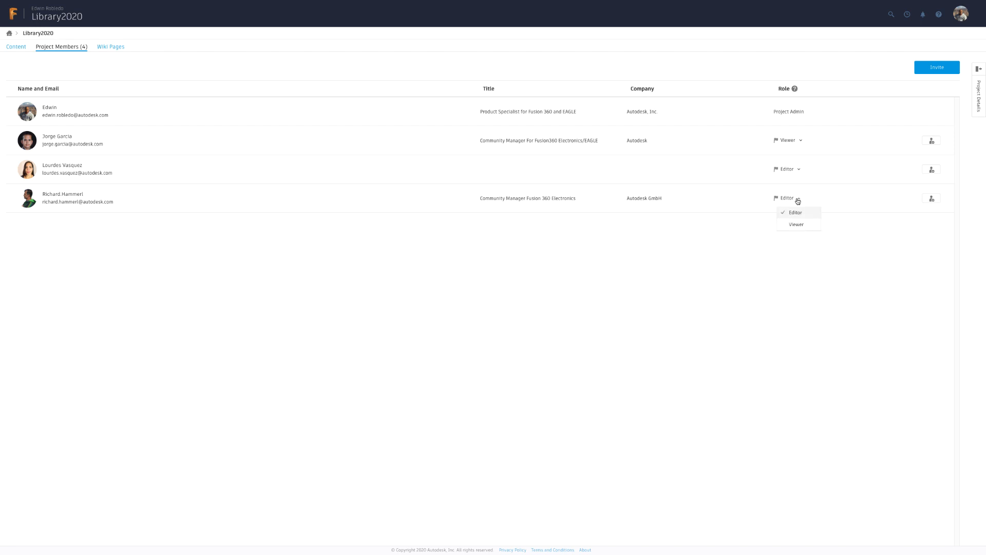
{"action": "left_click", "coordinate": [795, 225]}
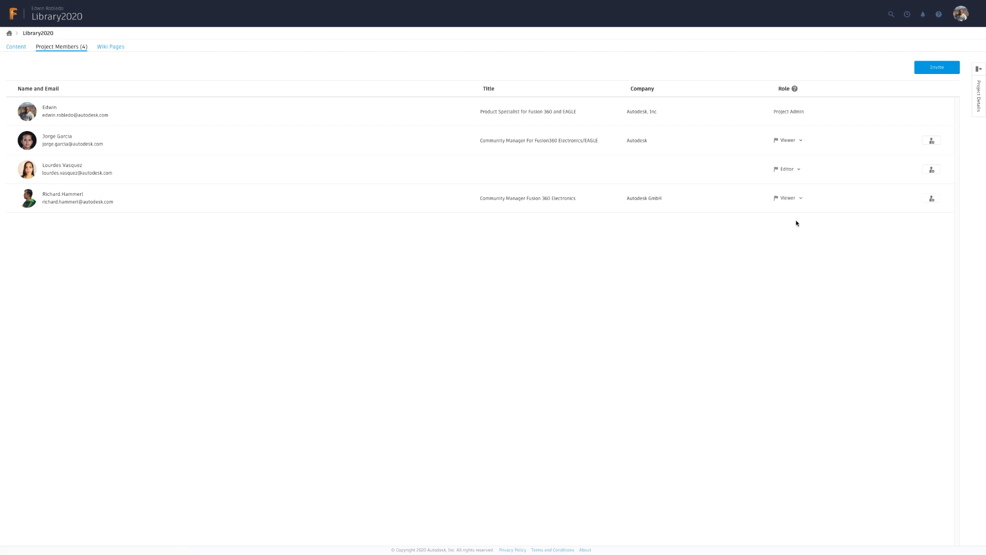
{"action": "mouse_move", "coordinate": [116, 52]}
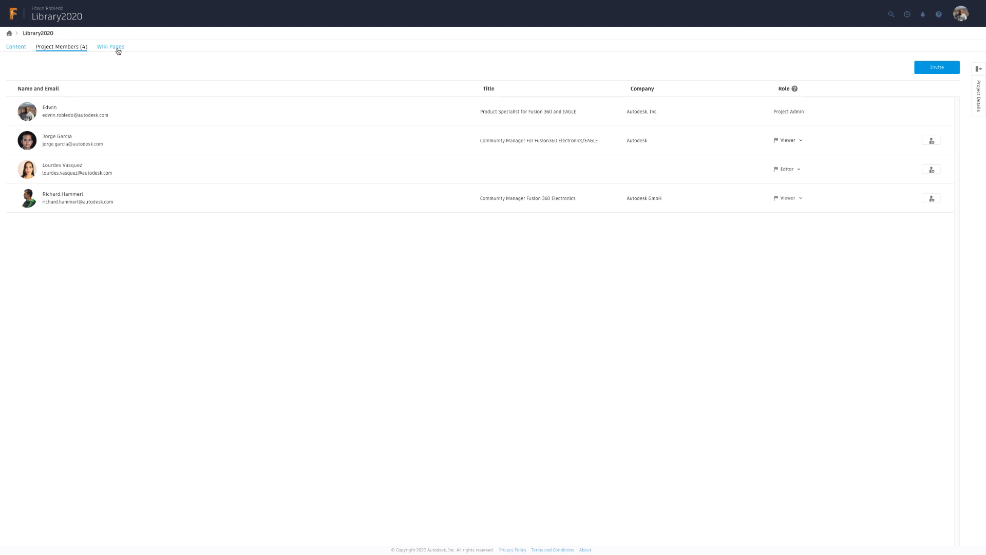
Create wiki page 'Parts to consider' describing the domed red LED with its link and photo by URL
{"action": "left_click", "coordinate": [110, 46]}
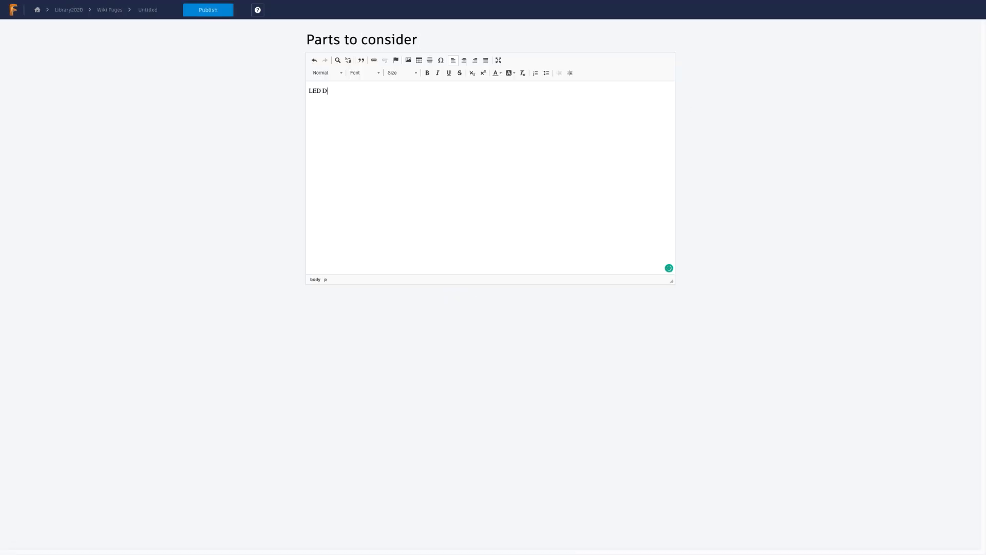
{"action": "type", "text": "OMED Red"}
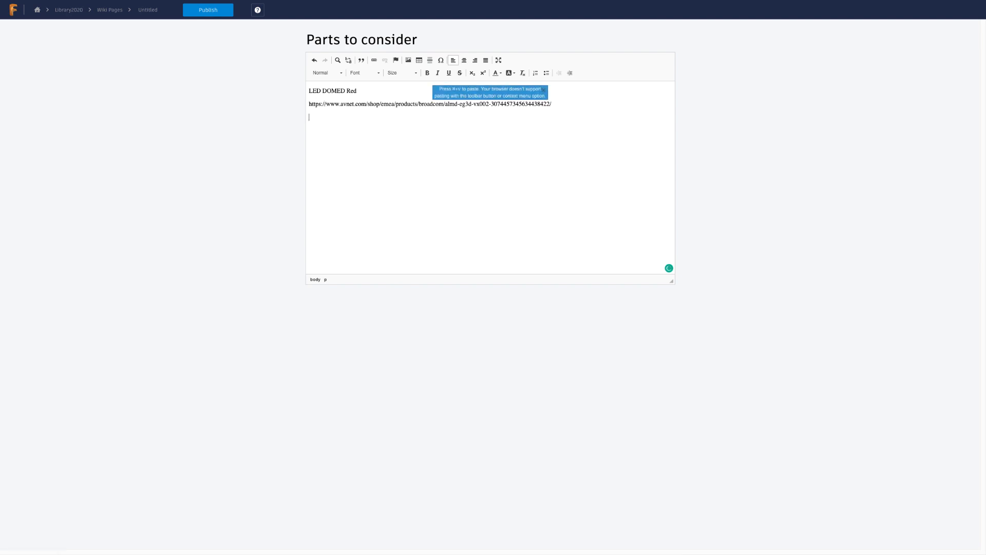
{"action": "left_click", "coordinate": [407, 59]}
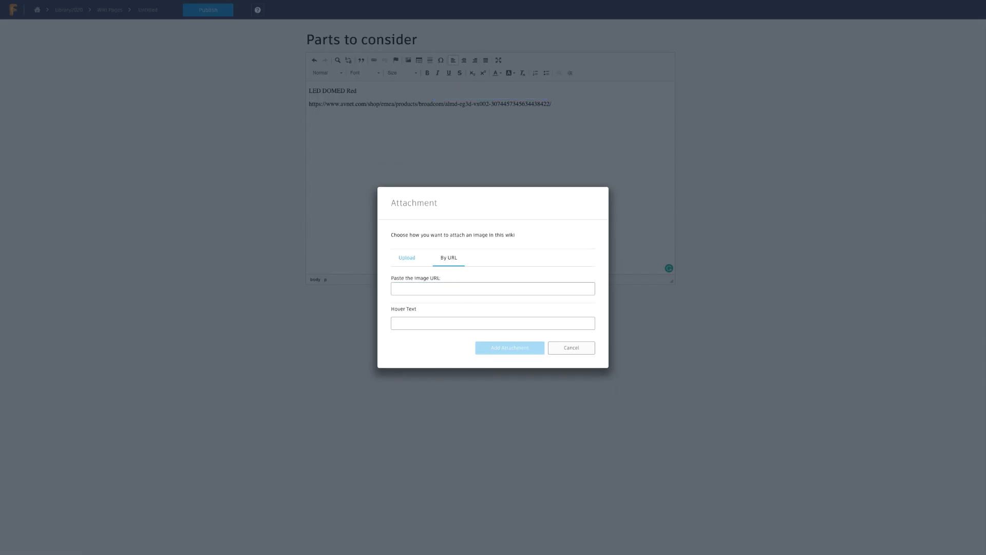
{"action": "mouse_move", "coordinate": [299, 284]}
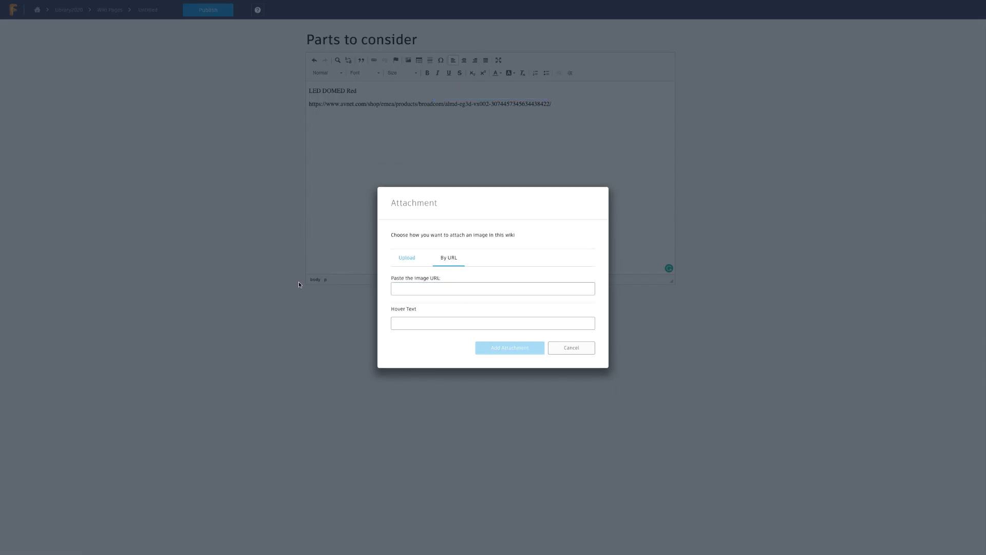
{"action": "left_click", "coordinate": [509, 347]}
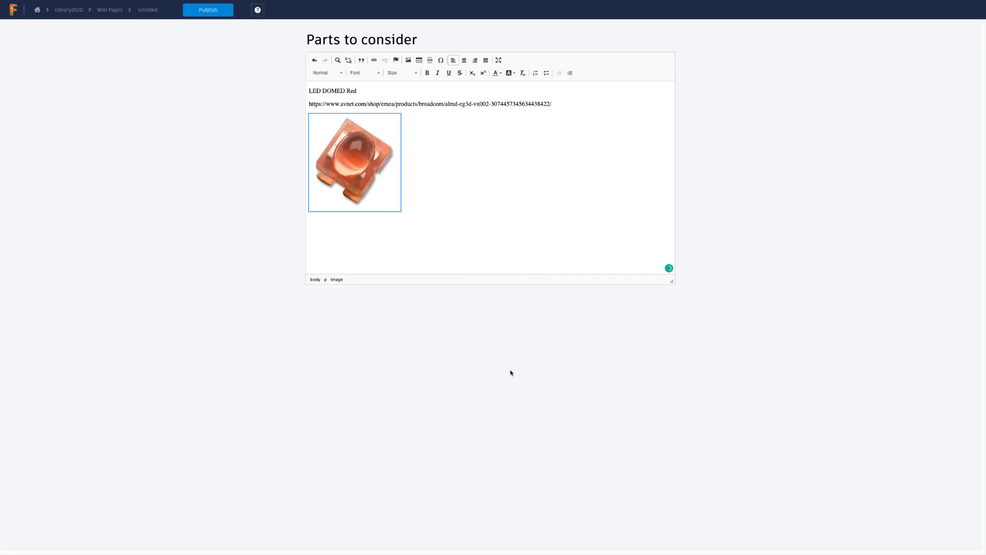
Publish the wiki page and return to the project's members list
{"action": "left_click", "coordinate": [207, 9]}
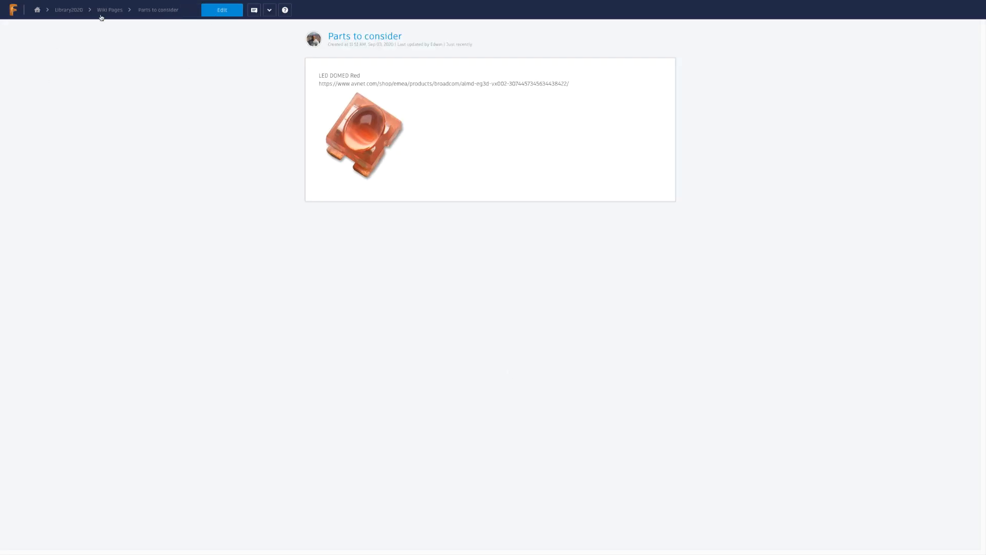
{"action": "left_click", "coordinate": [109, 9]}
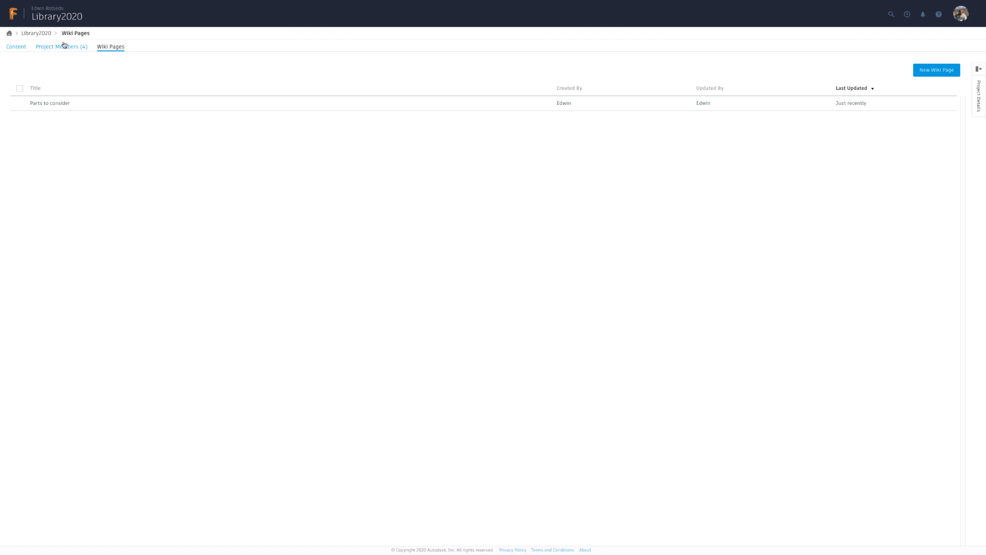
{"action": "left_click", "coordinate": [61, 46]}
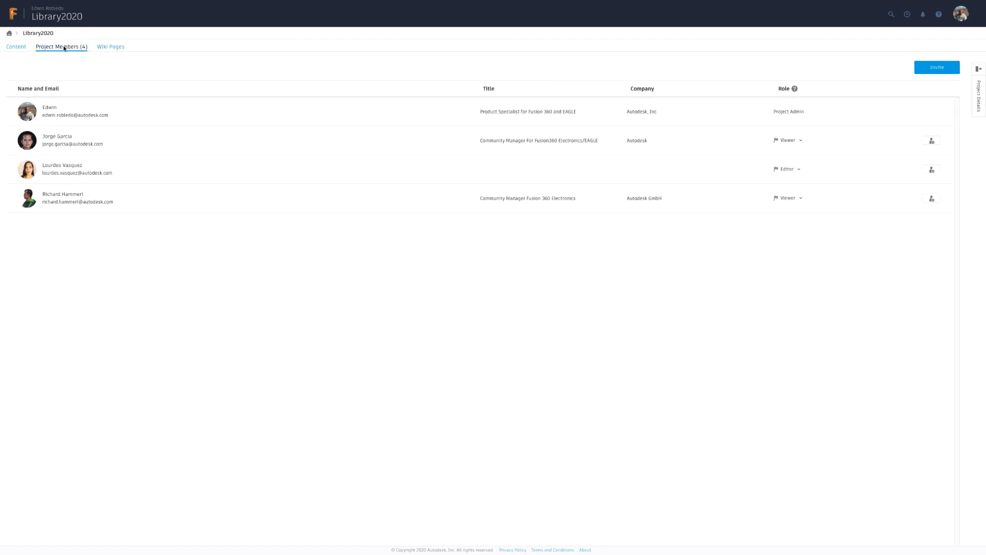